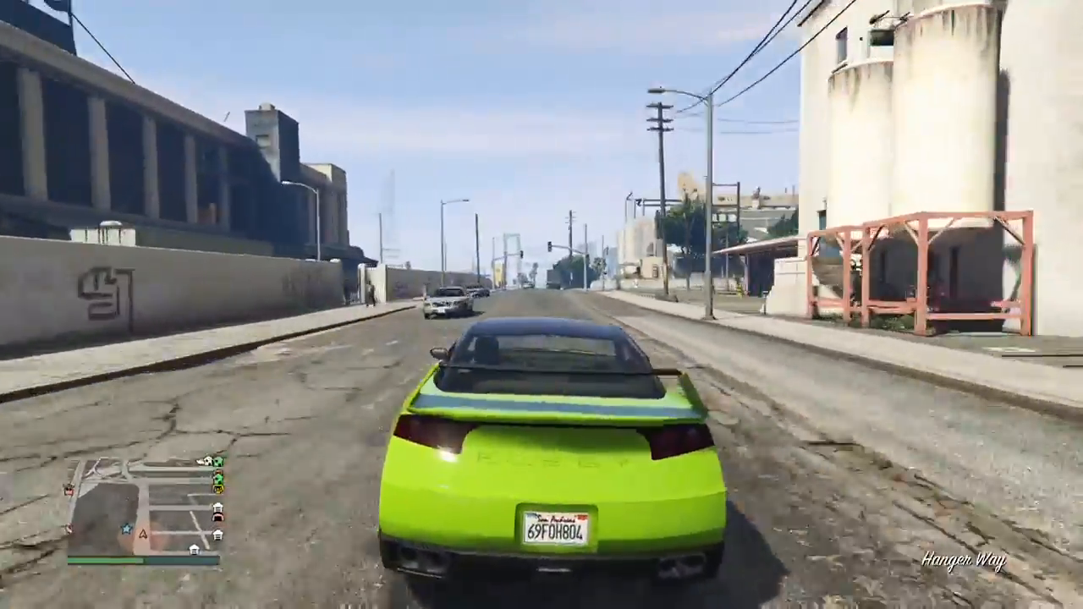
Step: Drive the green Elegy along Hanger Way and the highway into the container yard
{"action": "key", "text": "w"}
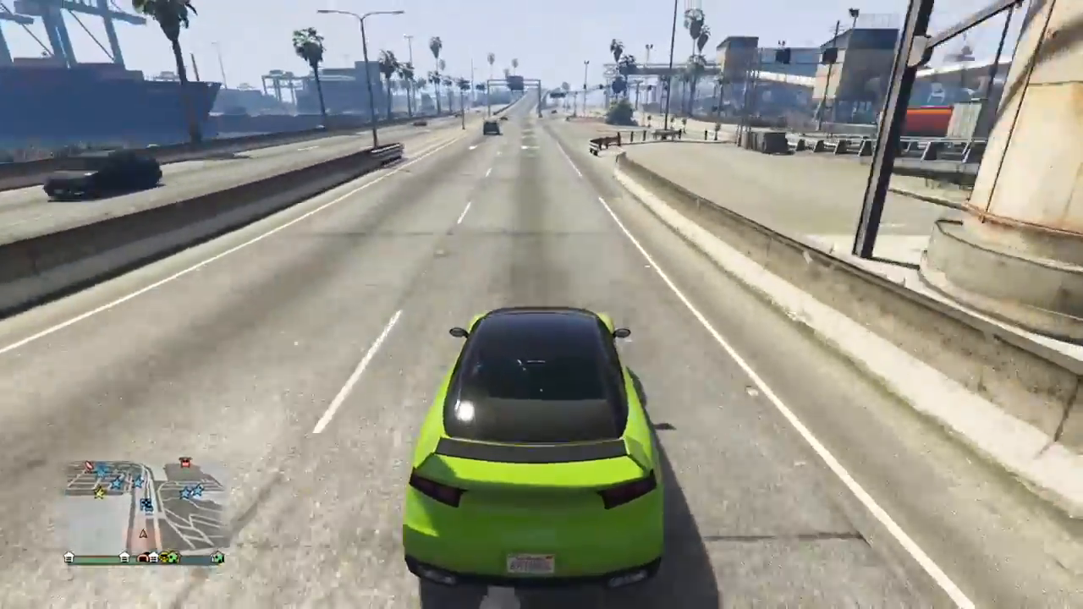
{"action": "key", "text": "w"}
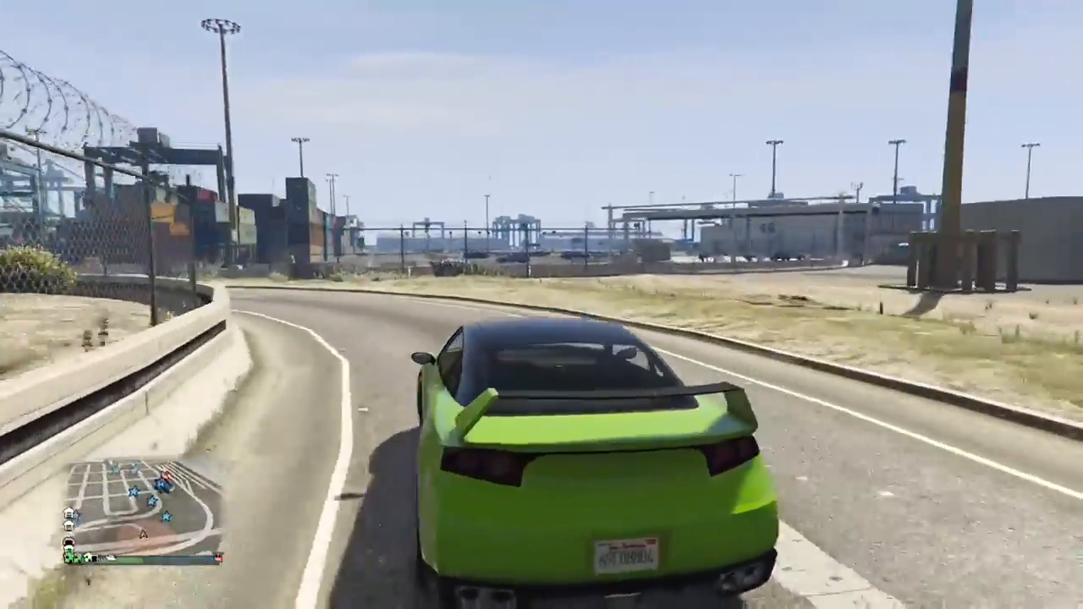
{"action": "key", "text": "w"}
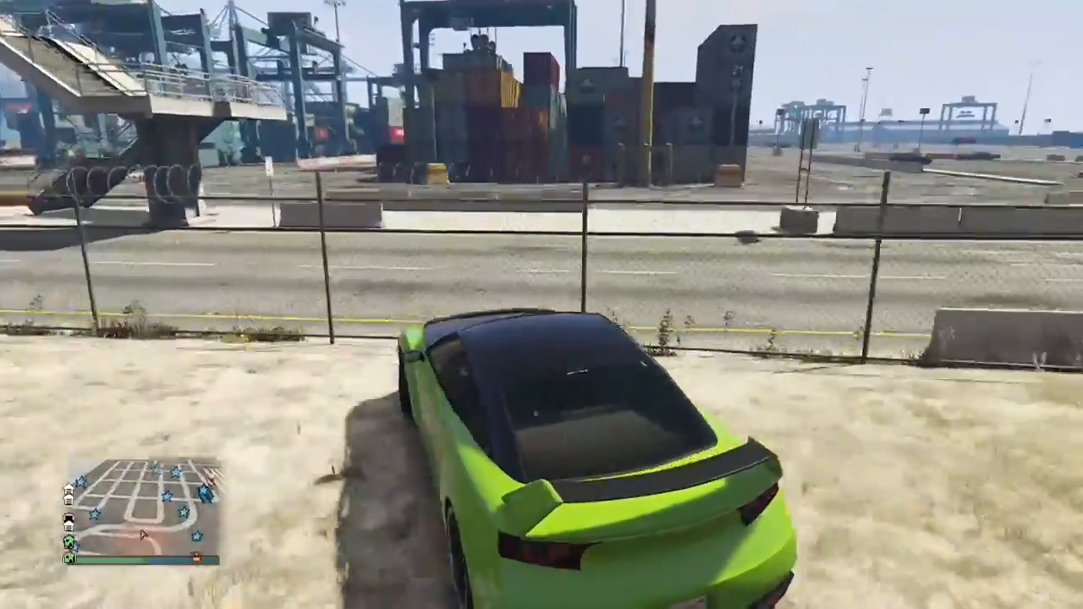
{"action": "key", "text": "w"}
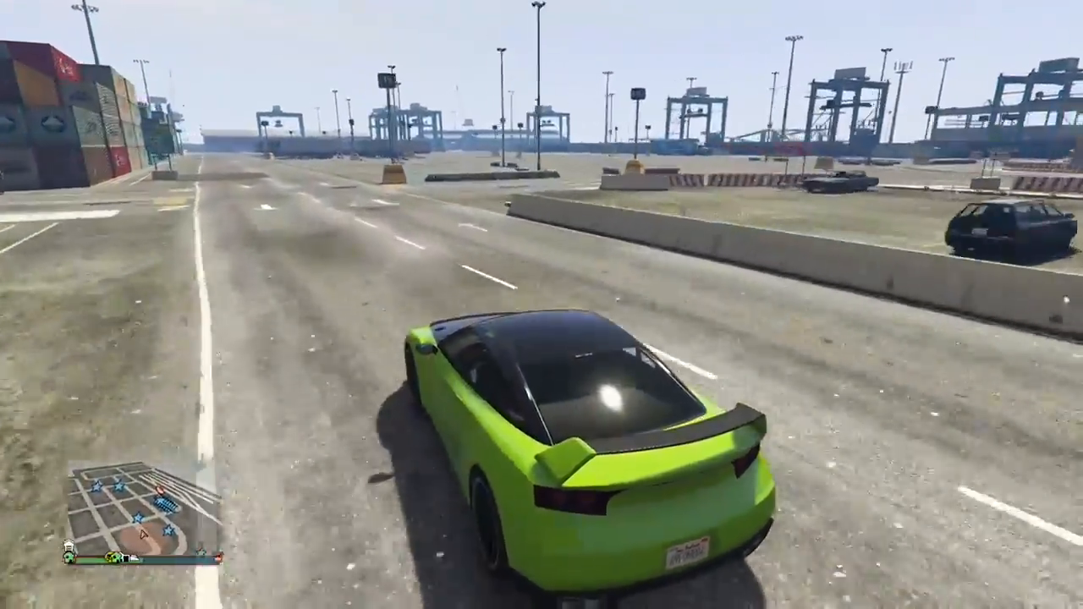
{"action": "key", "text": "w"}
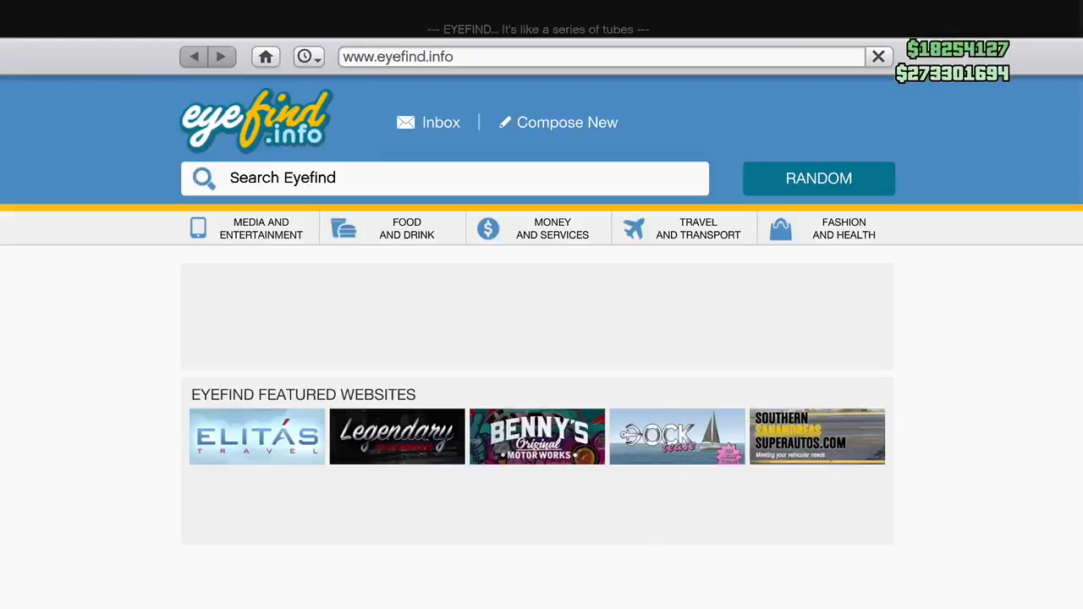
Step: Order the free Annis Elegy RH8 in black from Legendary Motorsport
{"action": "left_click", "coordinate": [396, 437]}
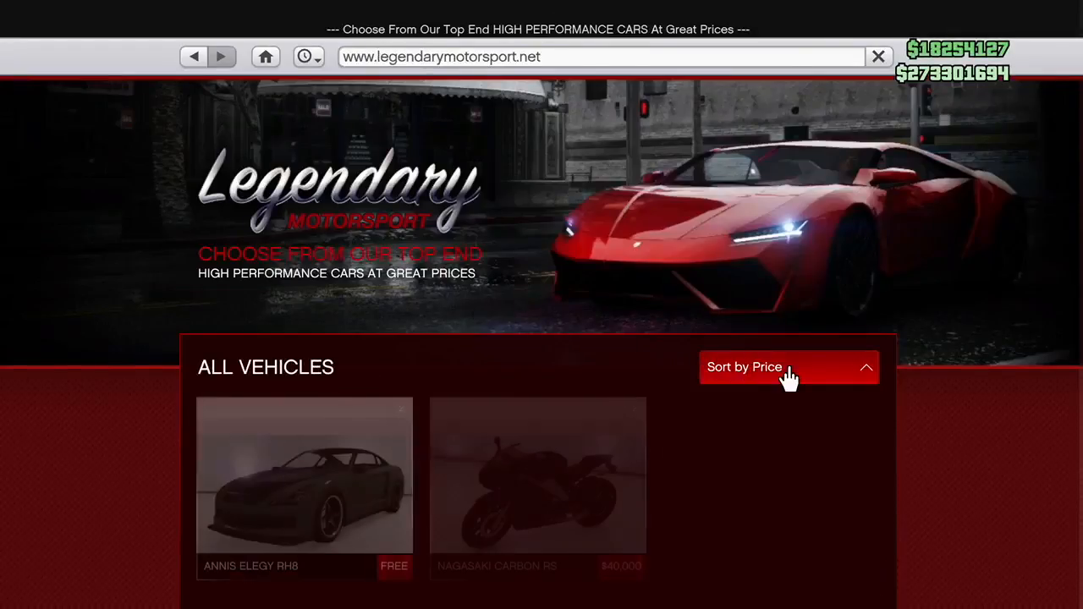
{"action": "left_click", "coordinate": [303, 475]}
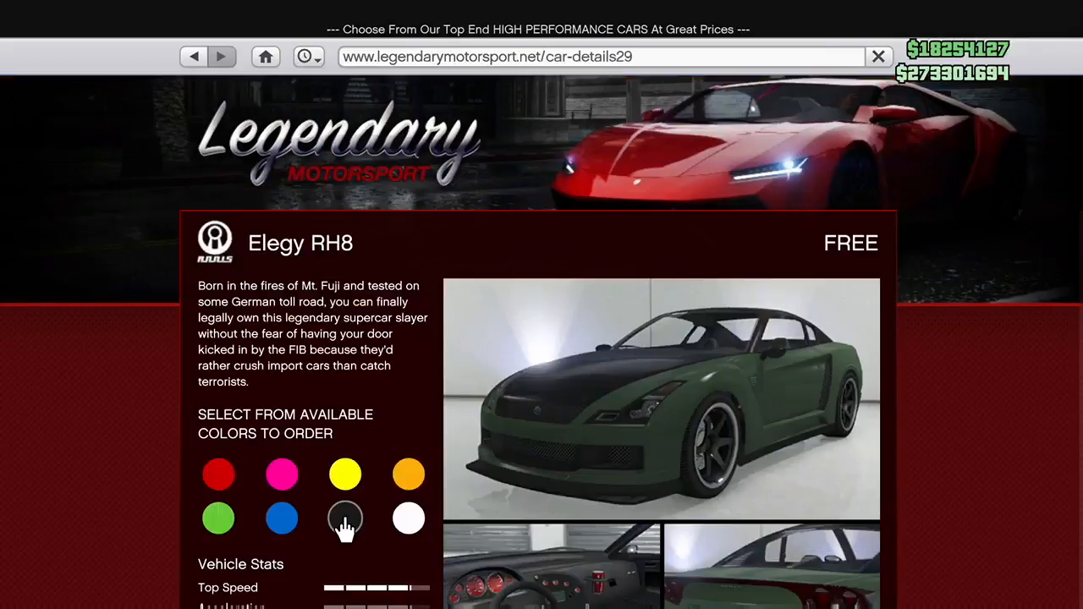
{"action": "scroll", "scroll_direction": "down", "scroll_amount": 3}
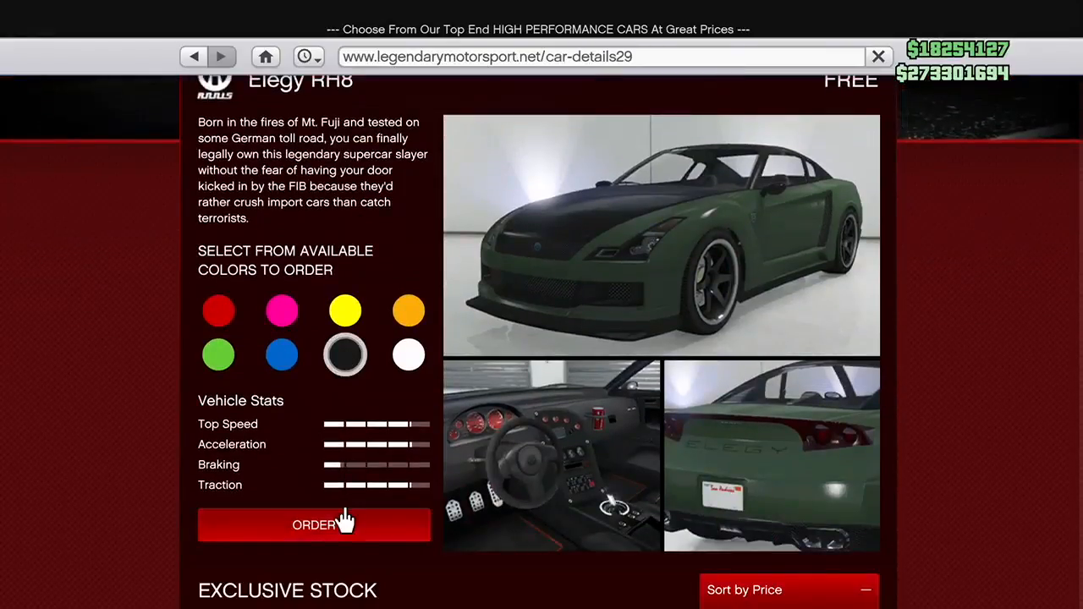
{"action": "left_click", "coordinate": [314, 524]}
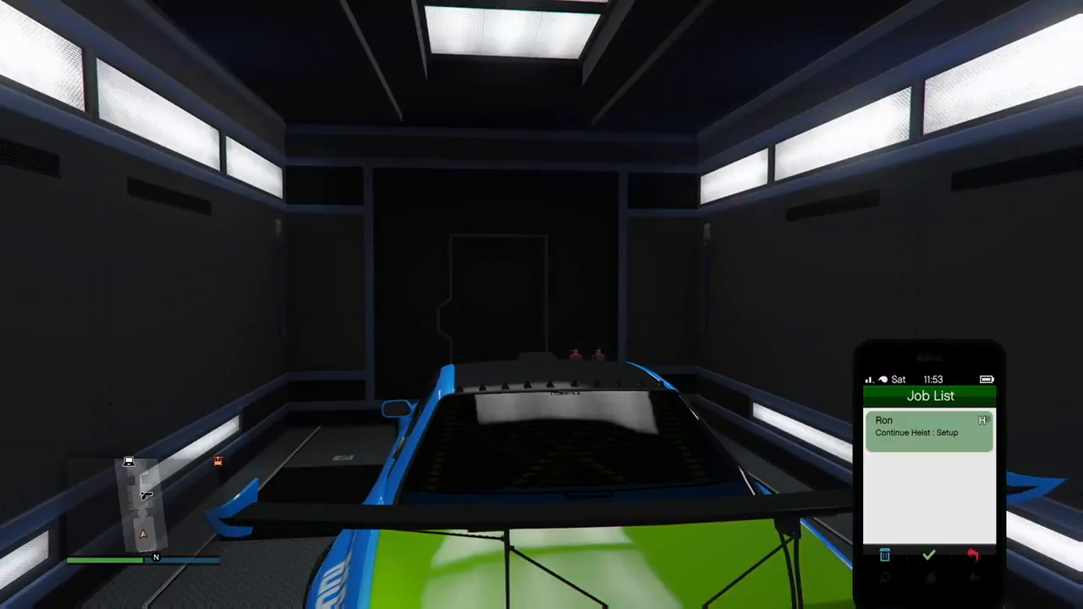
Step: Select Continue Heist: Setup from the Job List and accept the invitation
{"action": "left_click", "coordinate": [929, 426]}
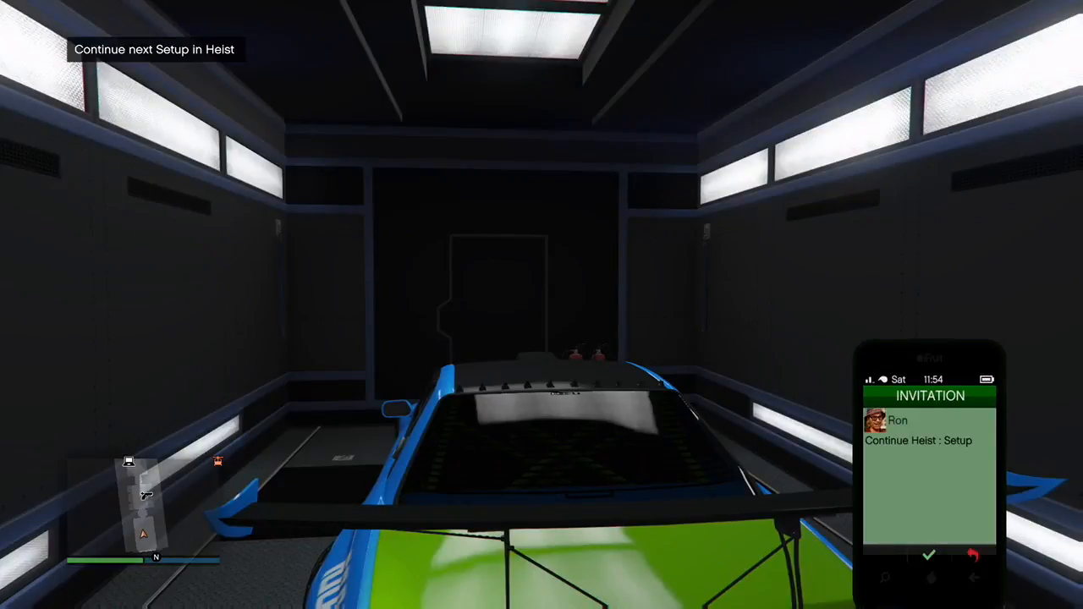
{"action": "left_click", "coordinate": [929, 555]}
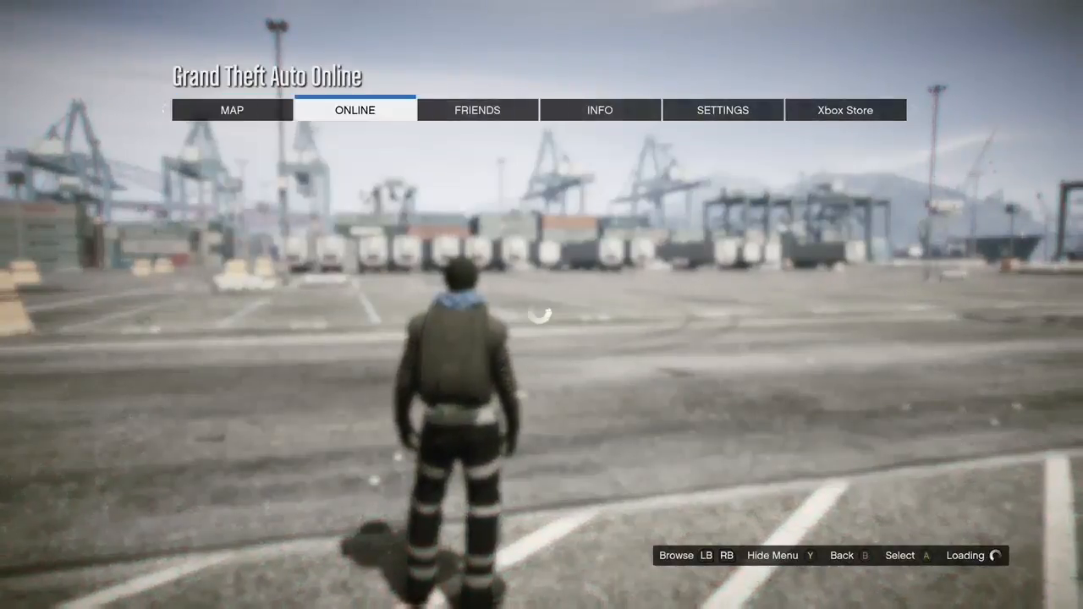
Step: Choose an option in the pause menu's ONLINE section
{"action": "left_click", "coordinate": [354, 110]}
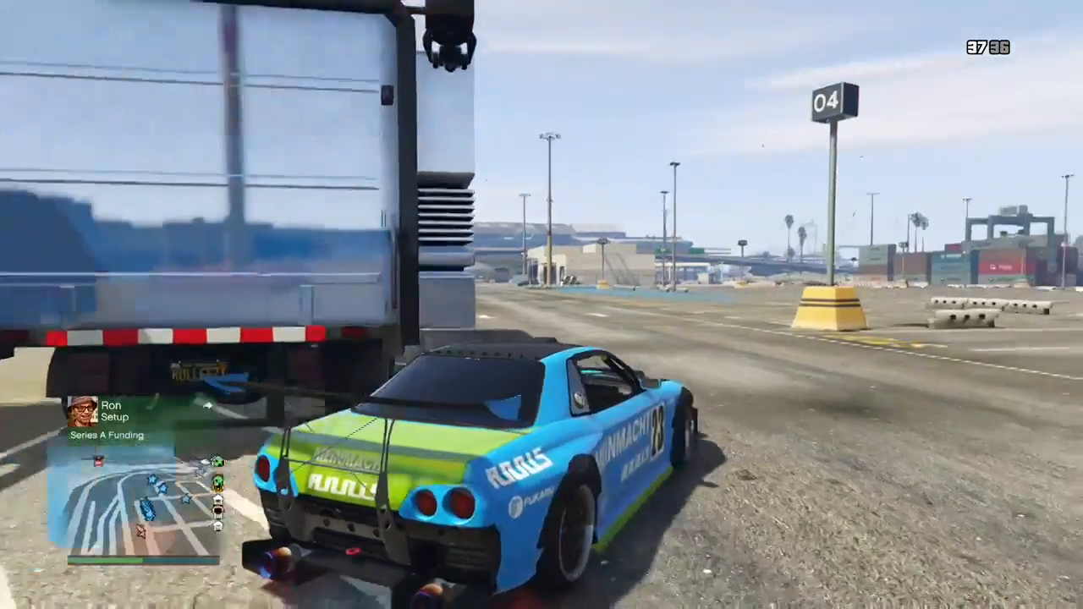
Step: Drive the blue-and-green Elegy across the dock lot along Popular St and South Shambles St
{"action": "key", "text": "w"}
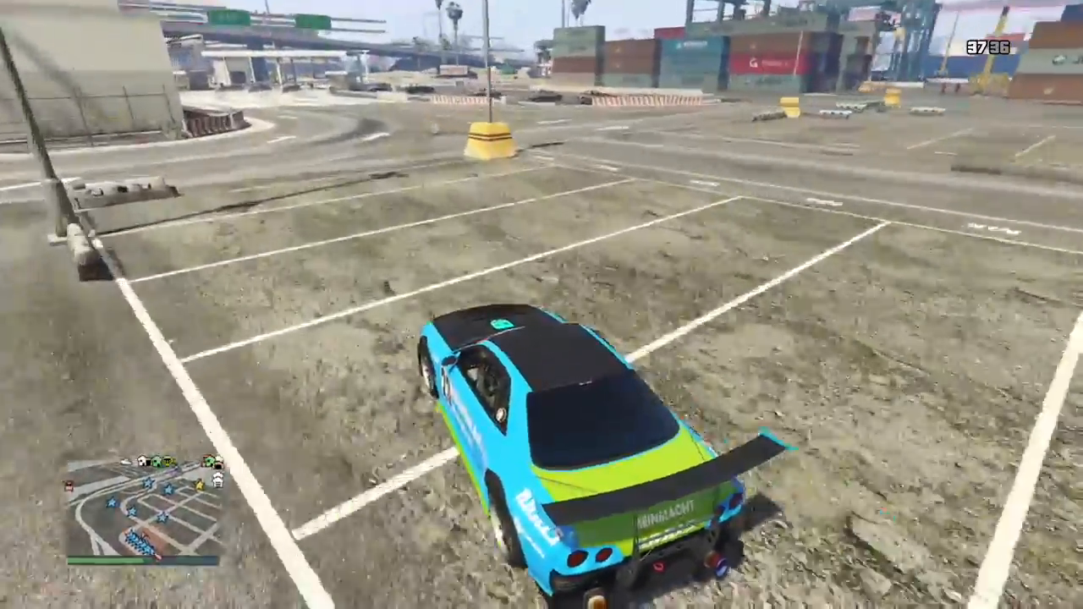
{"action": "key", "text": "w"}
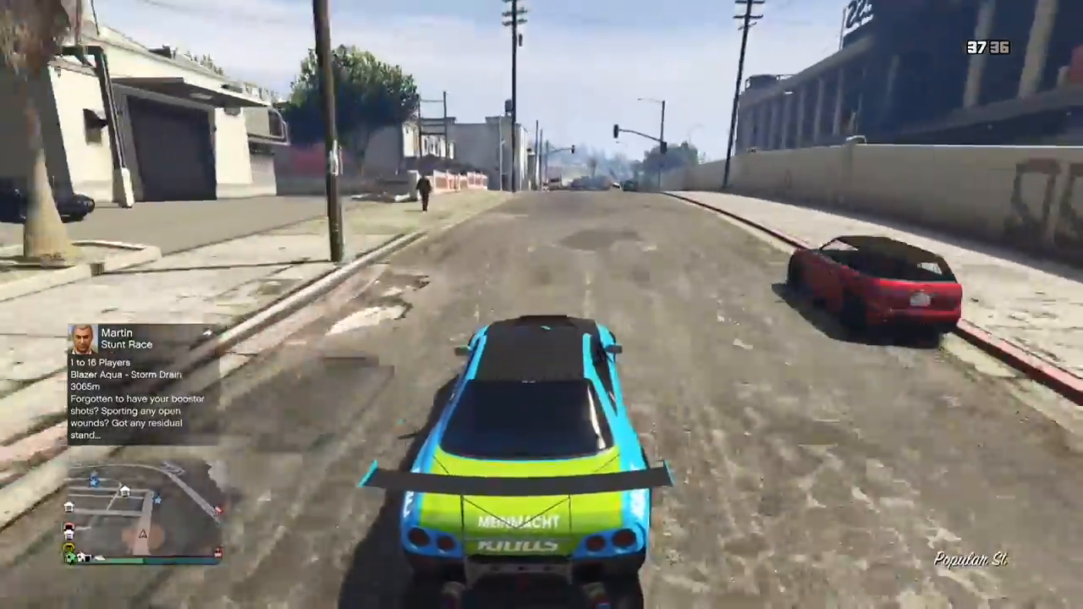
{"action": "key", "text": "w"}
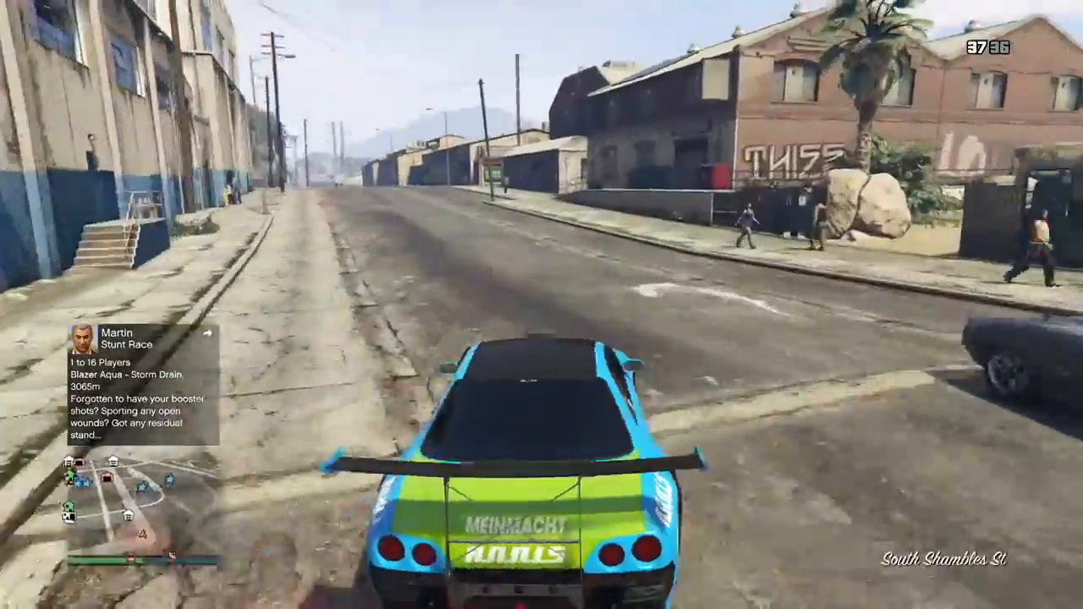
{"action": "key", "text": "w"}
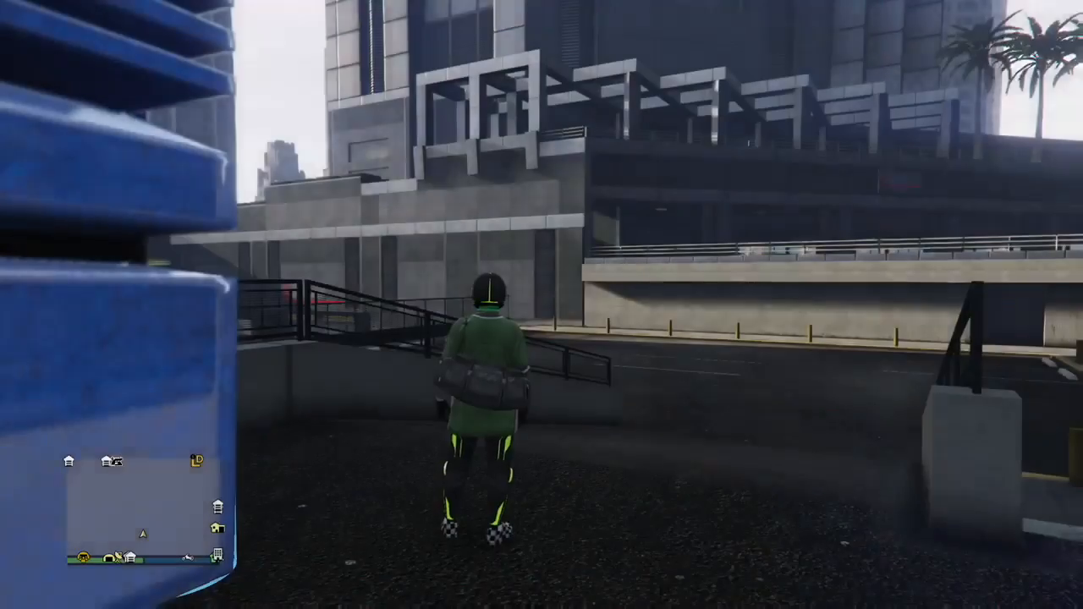
Step: Walk into the office garage and bring up the Interaction Menu
{"action": "key", "text": "w"}
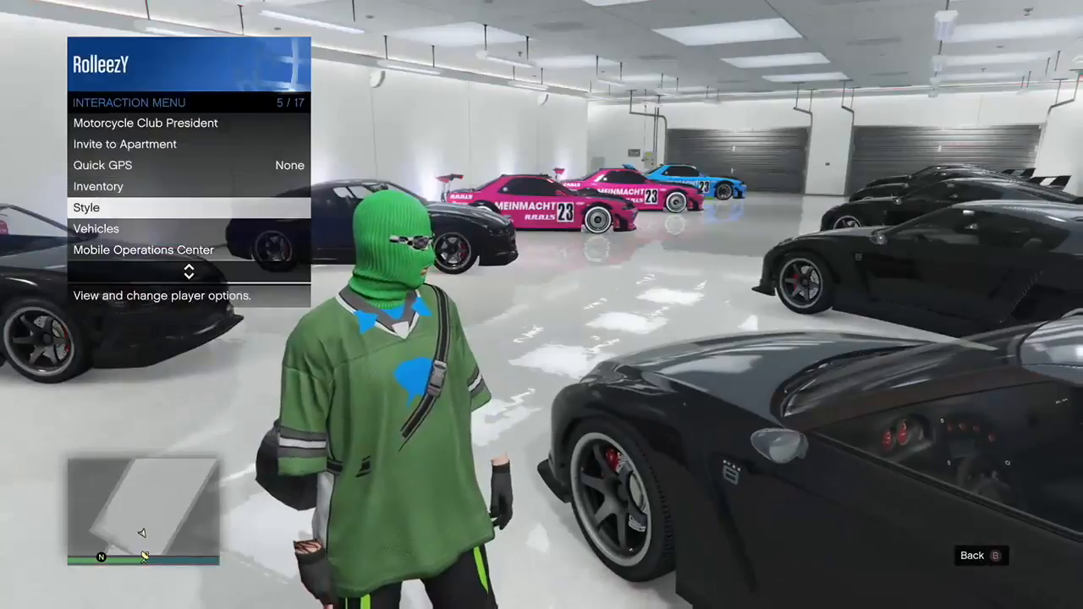
{"action": "left_click", "coordinate": [87, 208]}
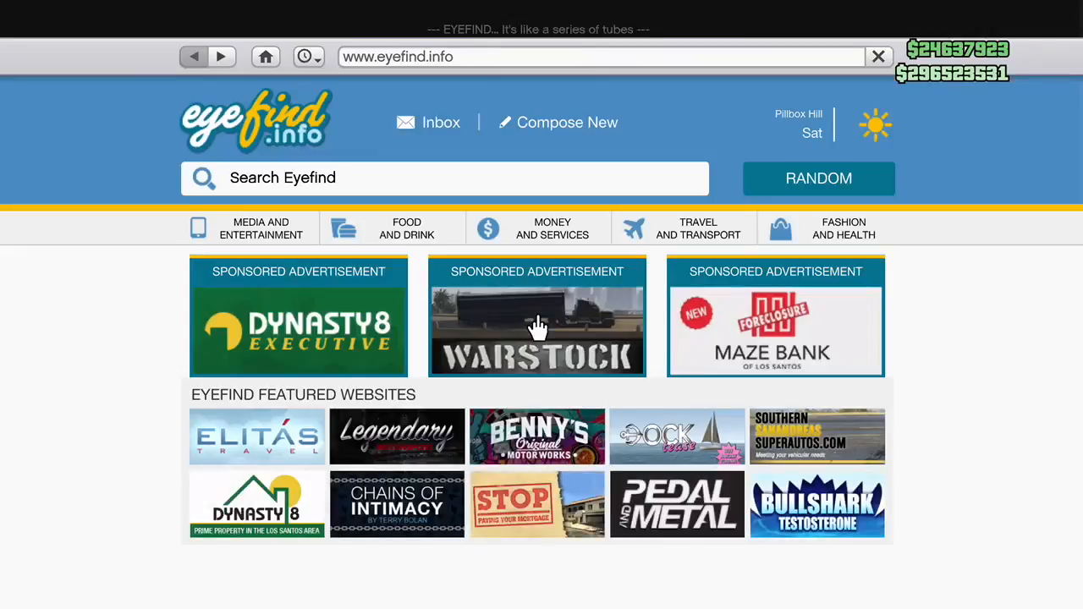
Step: Order a free Annis Elegy RH8, accepting the prompt to replace a stored vehicle
{"action": "left_click", "coordinate": [397, 436]}
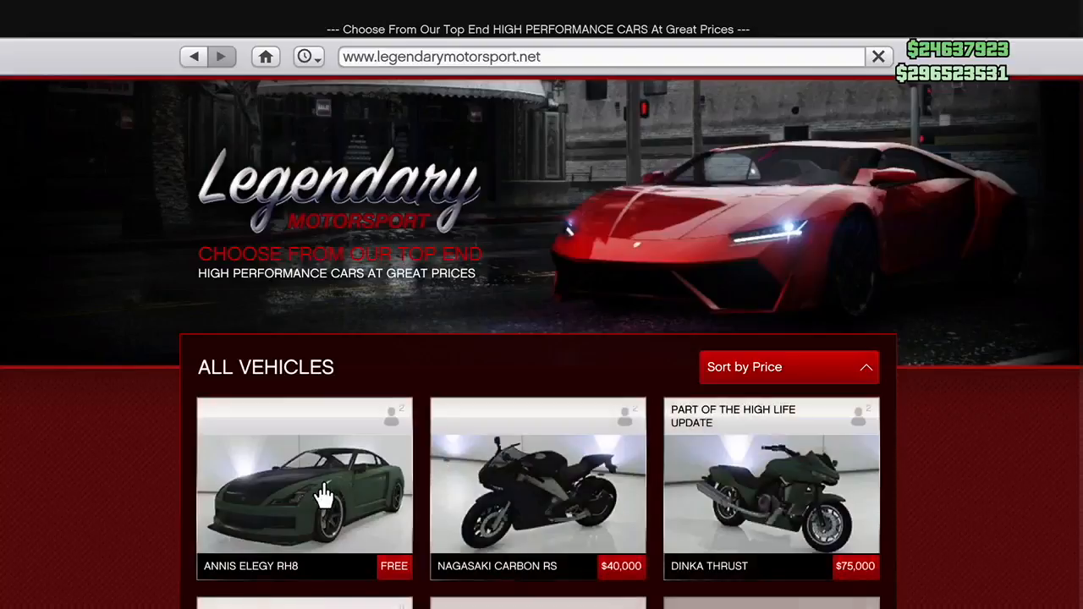
{"action": "left_click", "coordinate": [305, 486]}
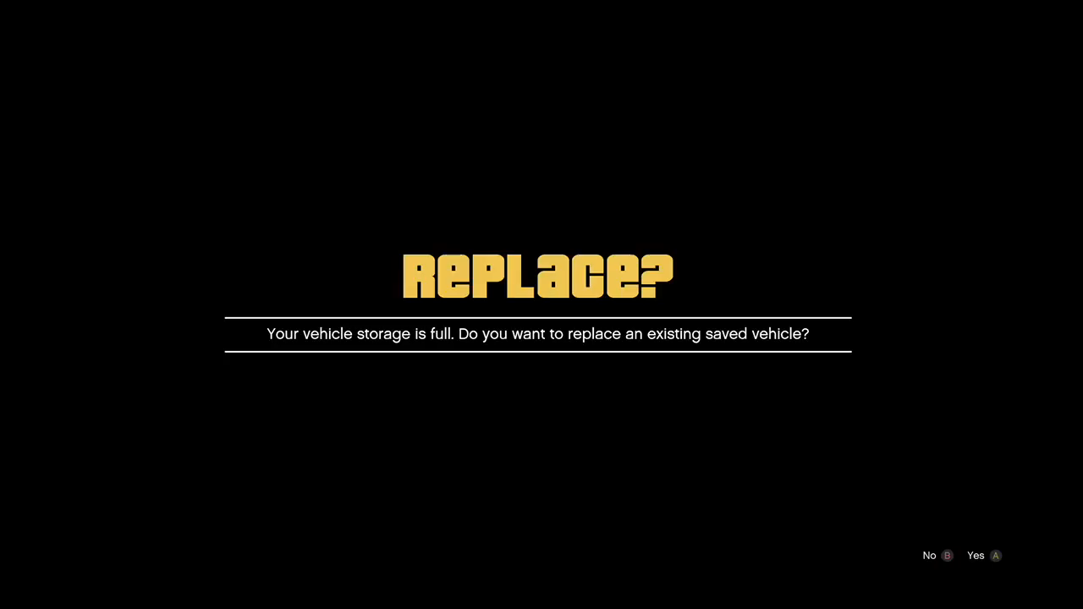
{"action": "left_click", "coordinate": [996, 556]}
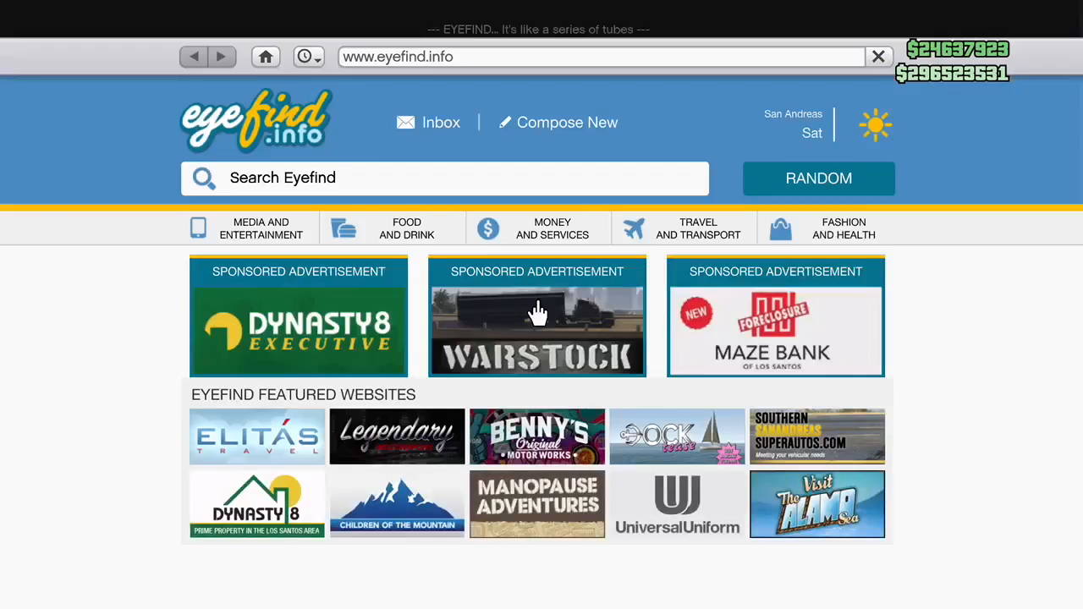
Step: Buy a $0 Mobile Operations Center setup on Warstock with Bay 3 left empty
{"action": "left_click", "coordinate": [537, 315]}
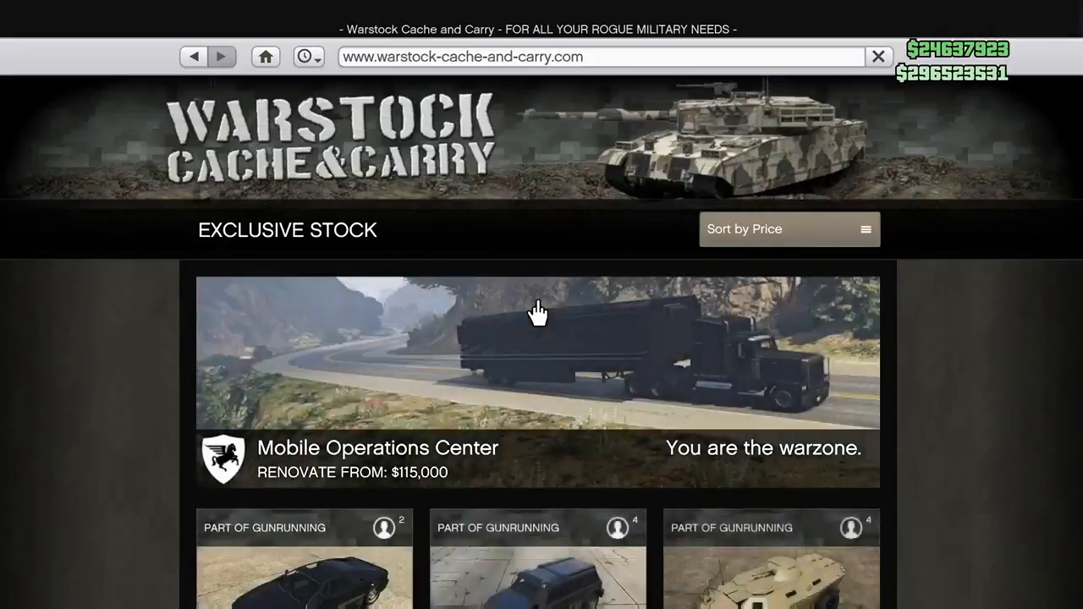
{"action": "left_click", "coordinate": [539, 381]}
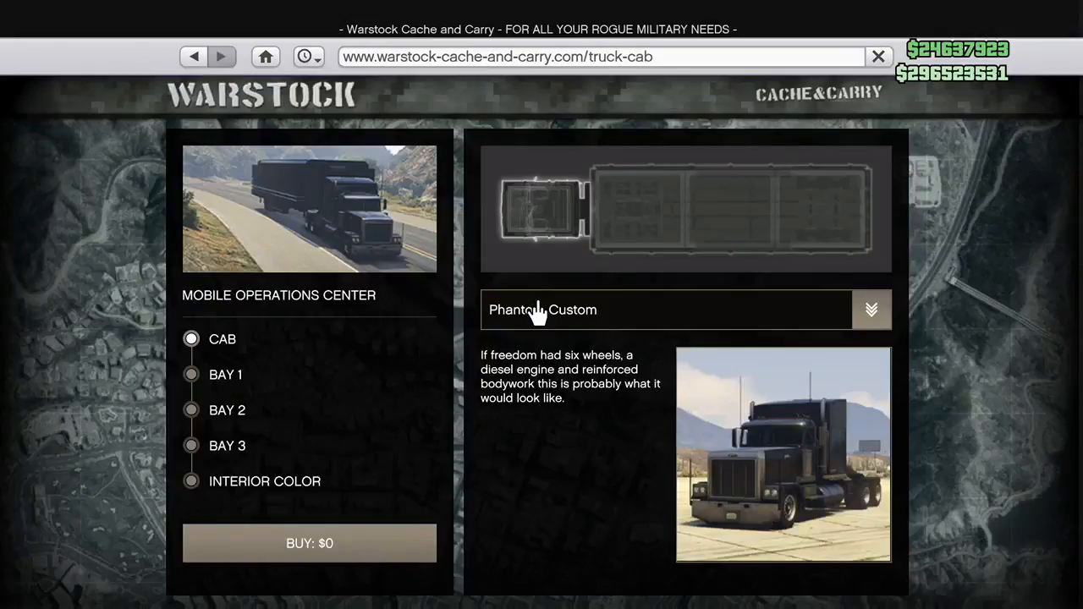
{"action": "left_click", "coordinate": [872, 309]}
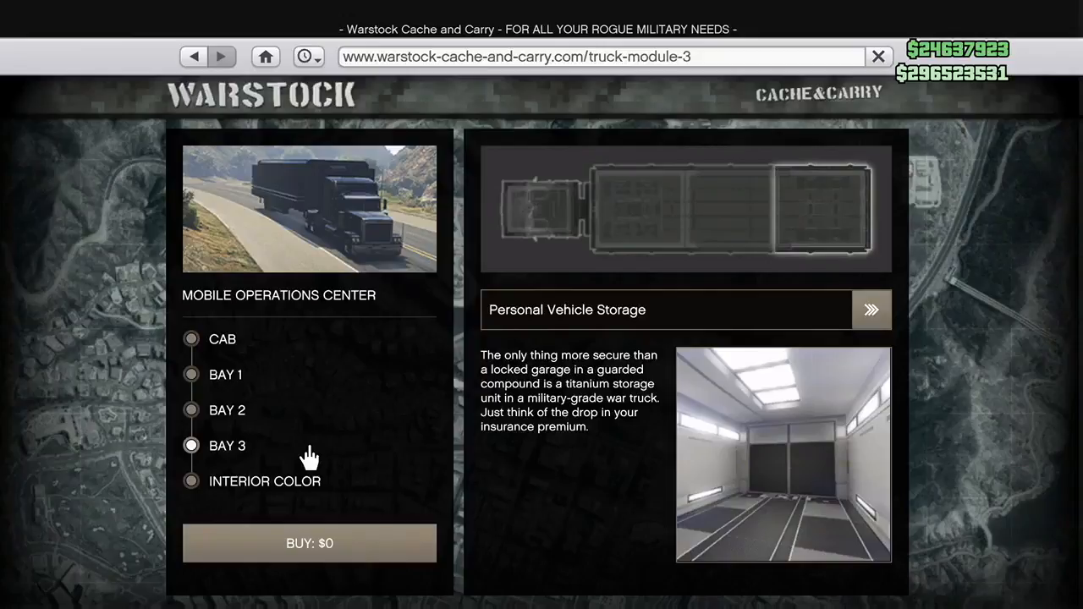
{"action": "left_click", "coordinate": [872, 309]}
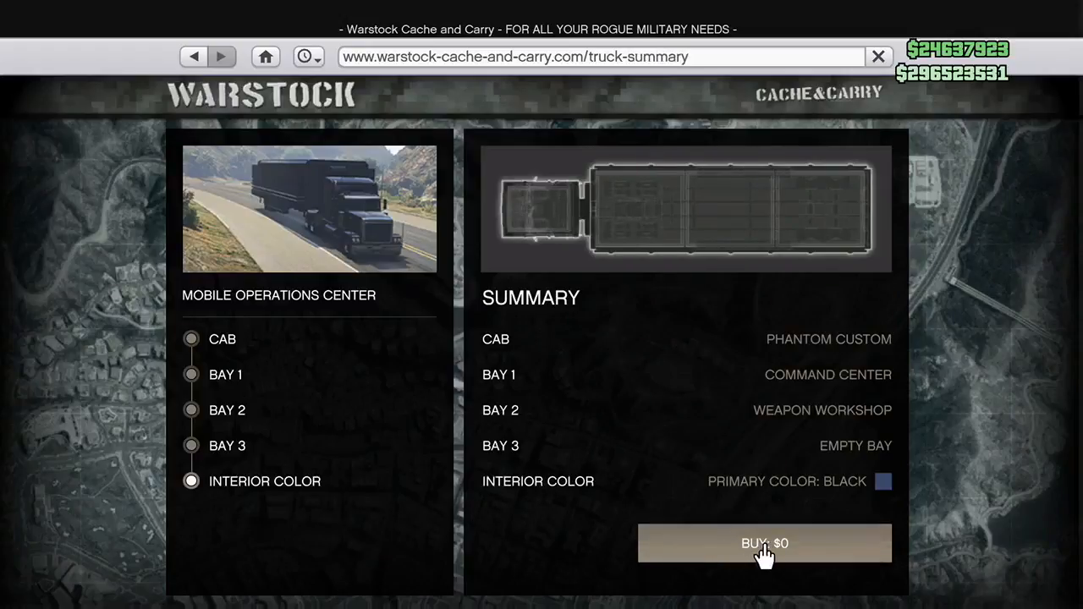
{"action": "left_click", "coordinate": [764, 543]}
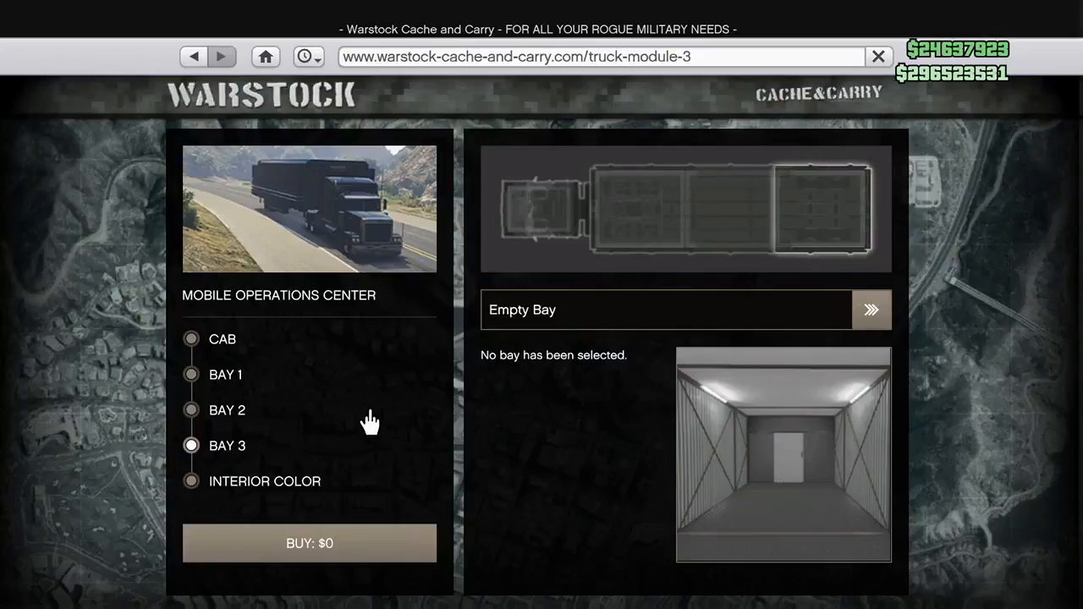
Step: Buy the truck setup with Personal Vehicle Storage in Bay 3 for $195,000
{"action": "left_click", "coordinate": [191, 446]}
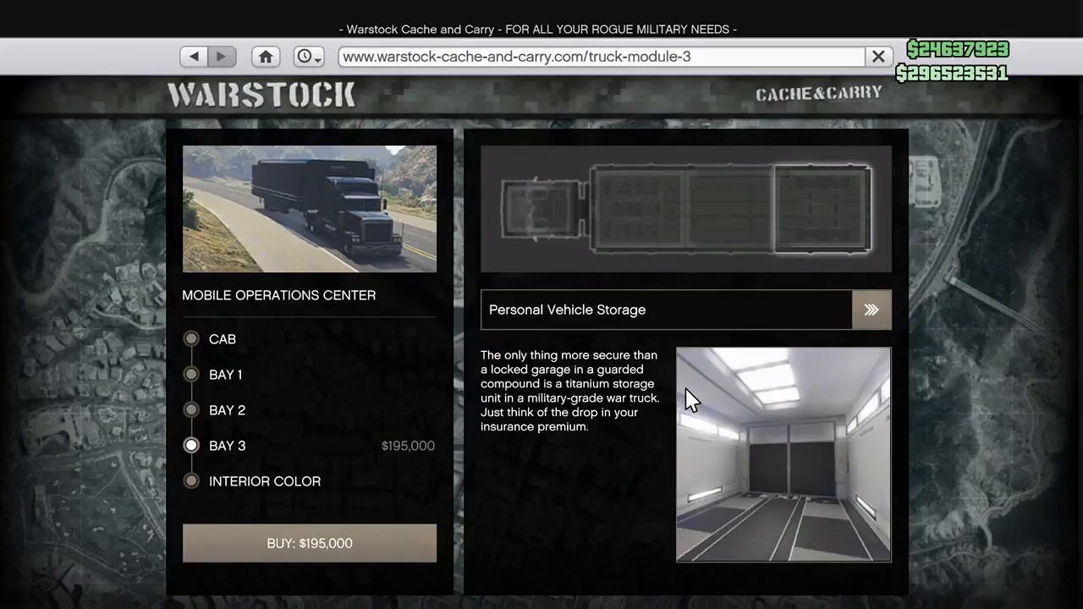
{"action": "left_click", "coordinate": [872, 310]}
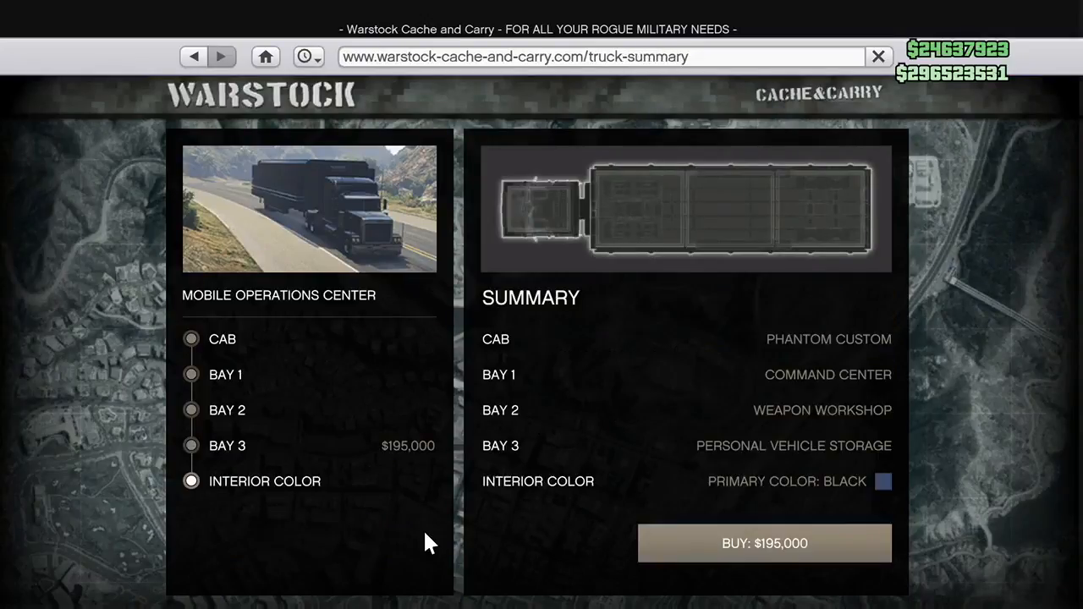
{"action": "left_click", "coordinate": [764, 543]}
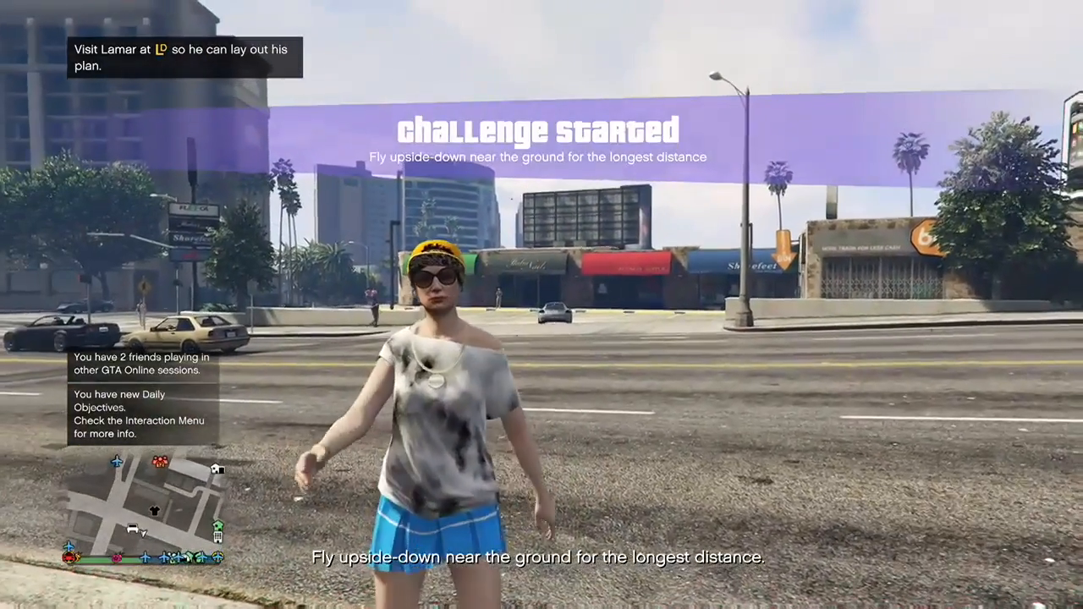
Step: Browse Dynasty 8 trade-ins for 3655 Wild Oats Drive, then leave GTA Online
{"action": "key", "text": "up"}
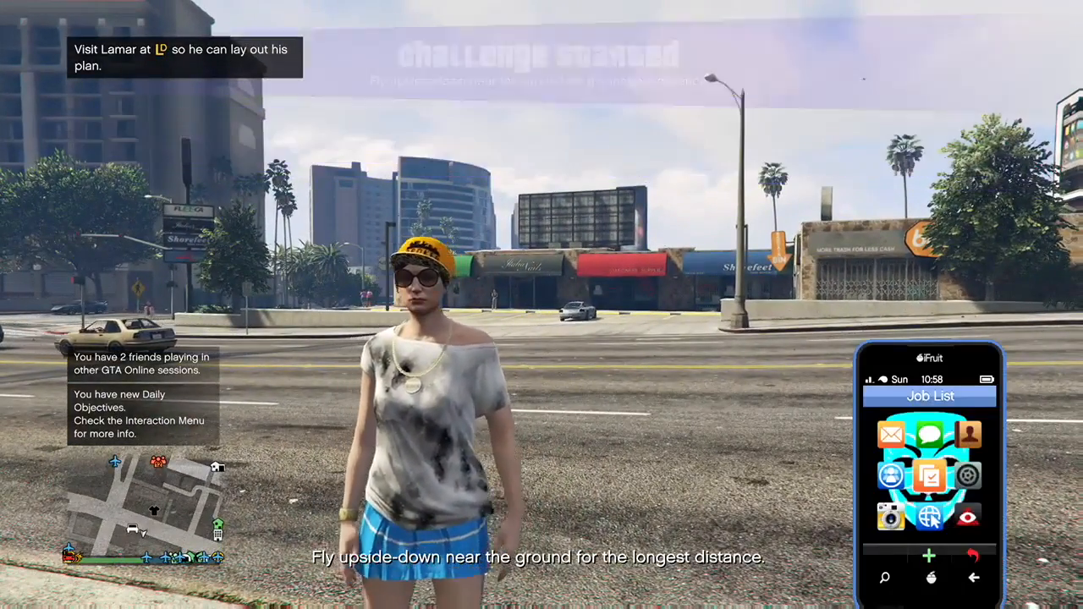
{"action": "left_click", "coordinate": [929, 517]}
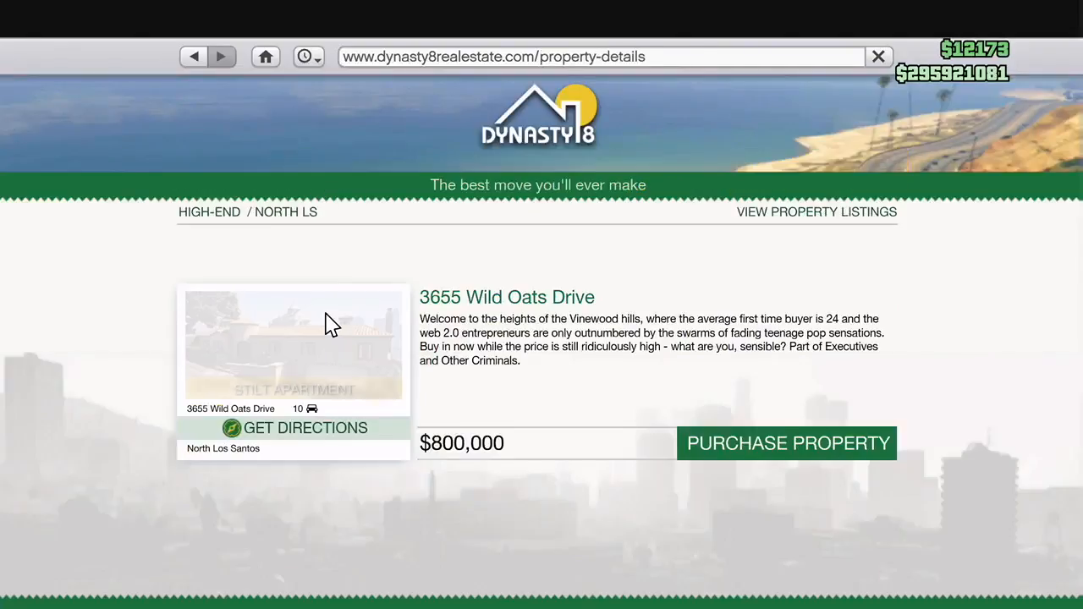
{"action": "left_click", "coordinate": [786, 443]}
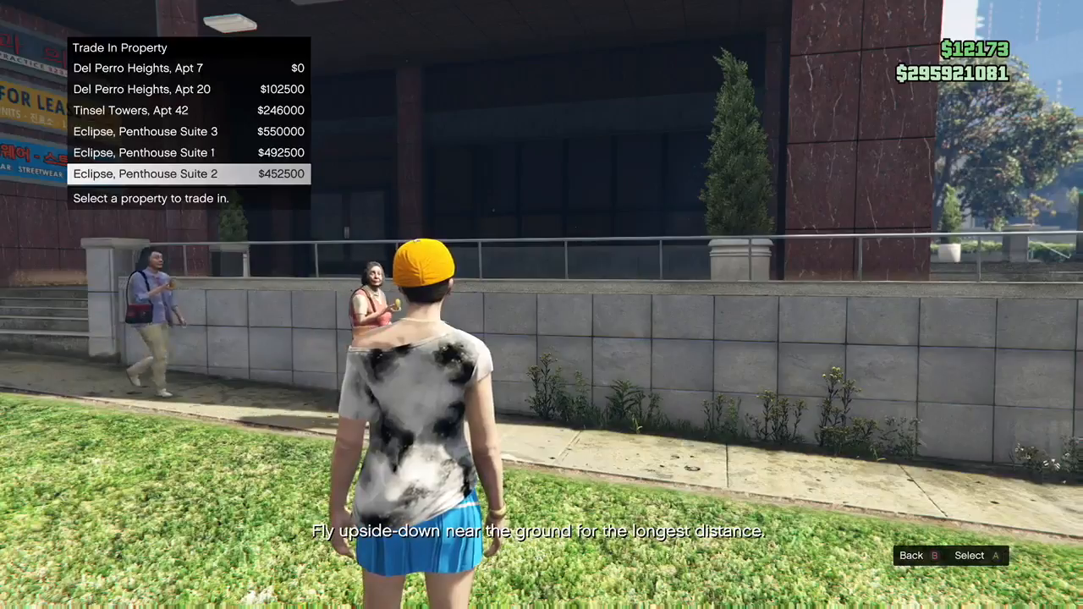
{"action": "key", "text": "up"}
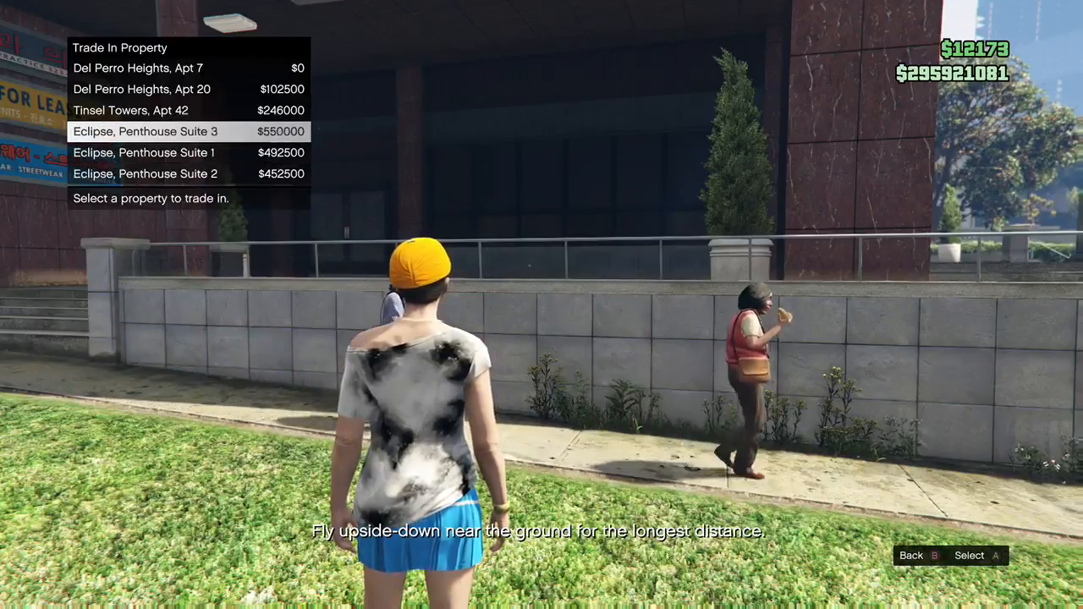
{"action": "key", "text": "Enter"}
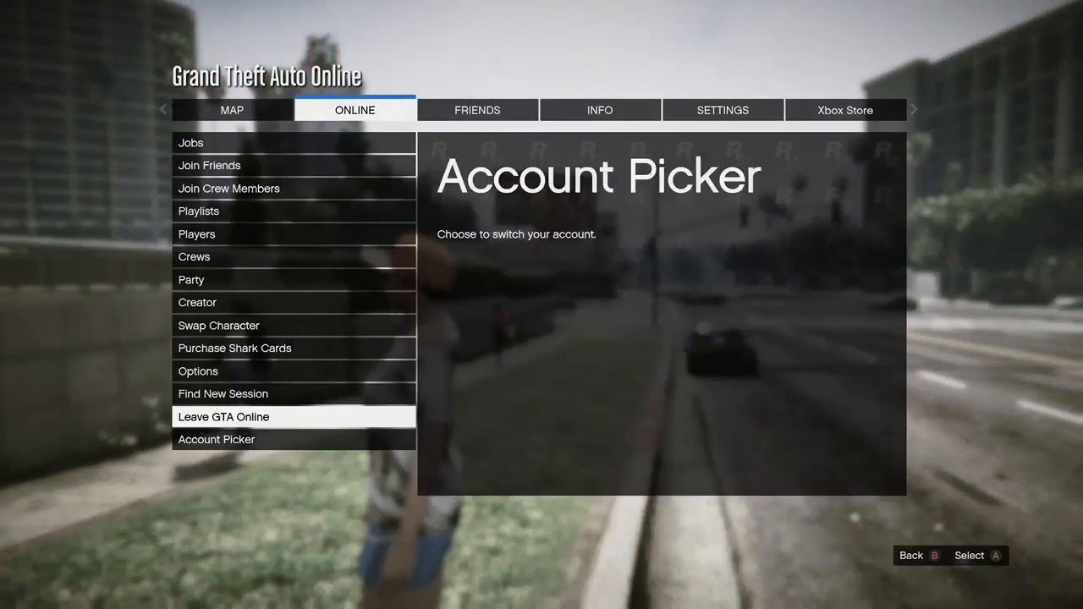
{"action": "left_click", "coordinate": [223, 416]}
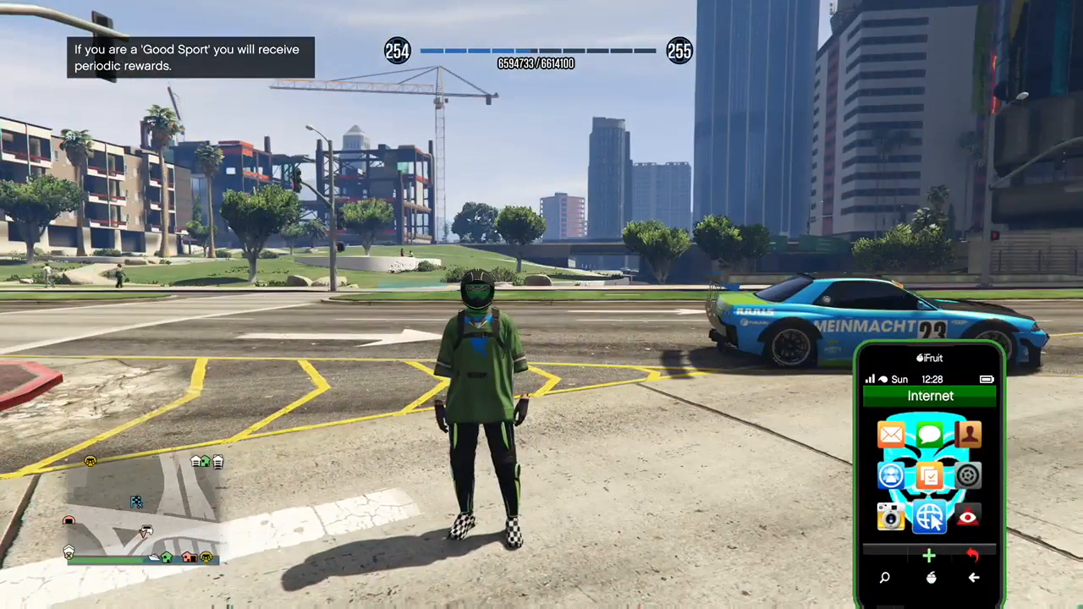
Step: Start a Dynasty 8 purchase and select Unit 124 Popular St as the trade-in
{"action": "left_click", "coordinate": [929, 517]}
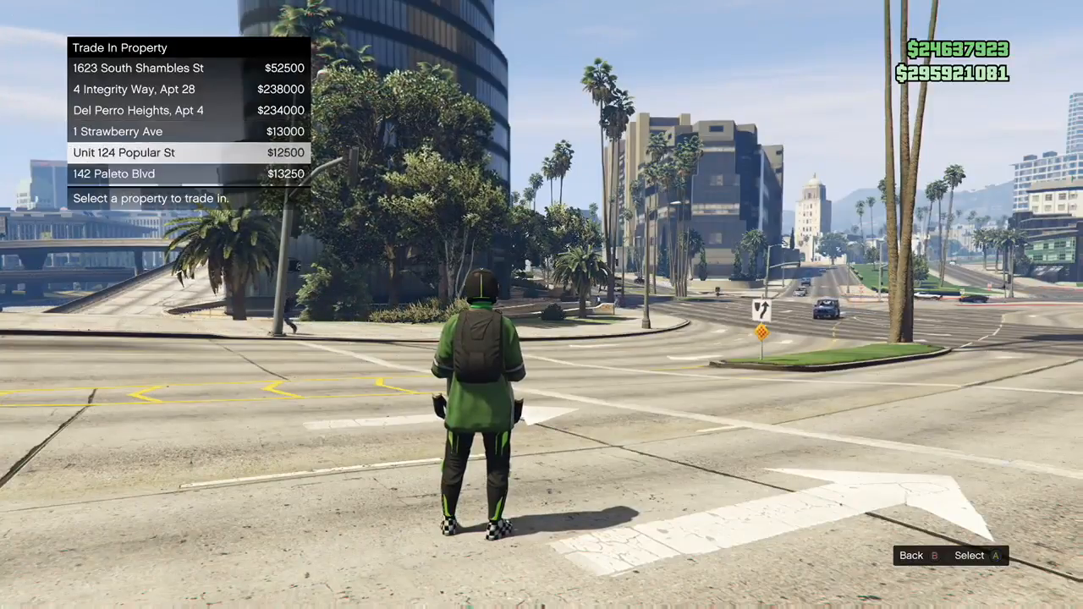
{"action": "key", "text": "up"}
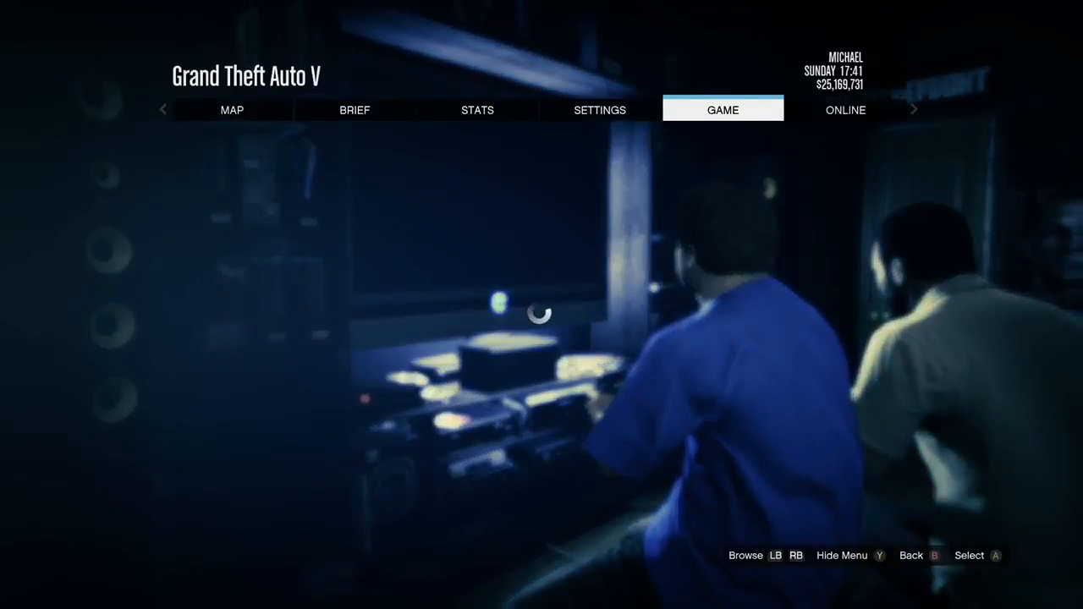
Step: Choose Load Game from the pause menu's Game tab
{"action": "left_click", "coordinate": [722, 109]}
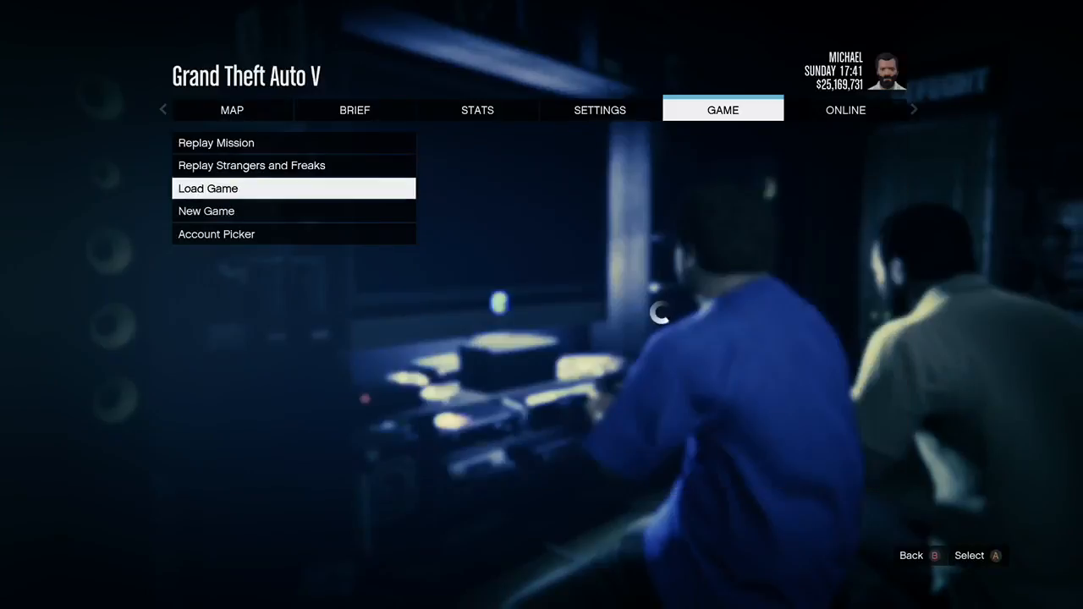
{"action": "left_click", "coordinate": [208, 188]}
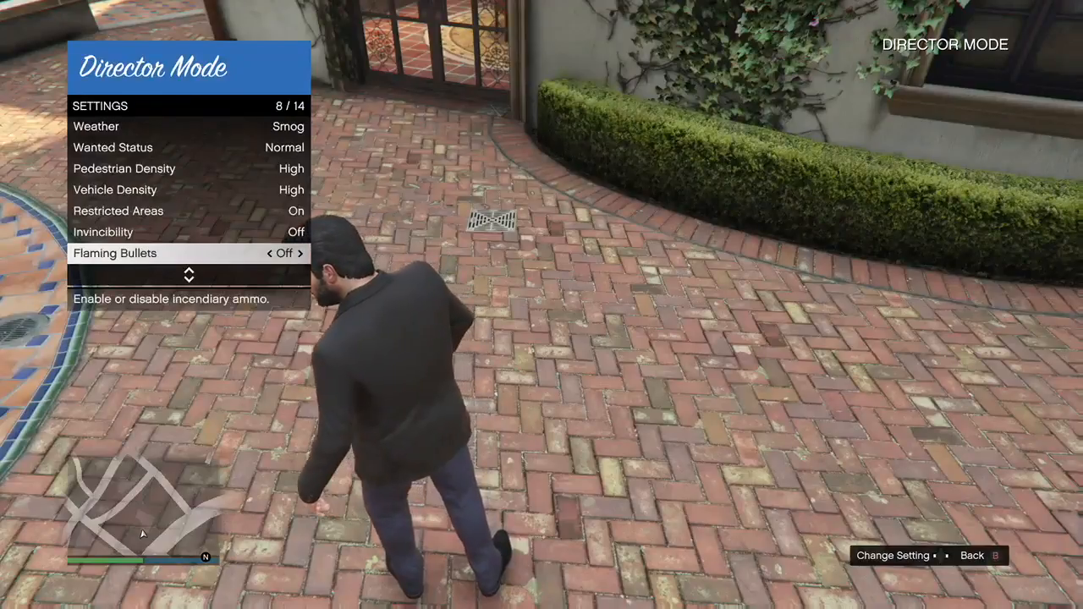
Step: Turn on Explosive Bullets in the Director Mode settings list
{"action": "scroll", "scroll_direction": "down", "scroll_amount": 3}
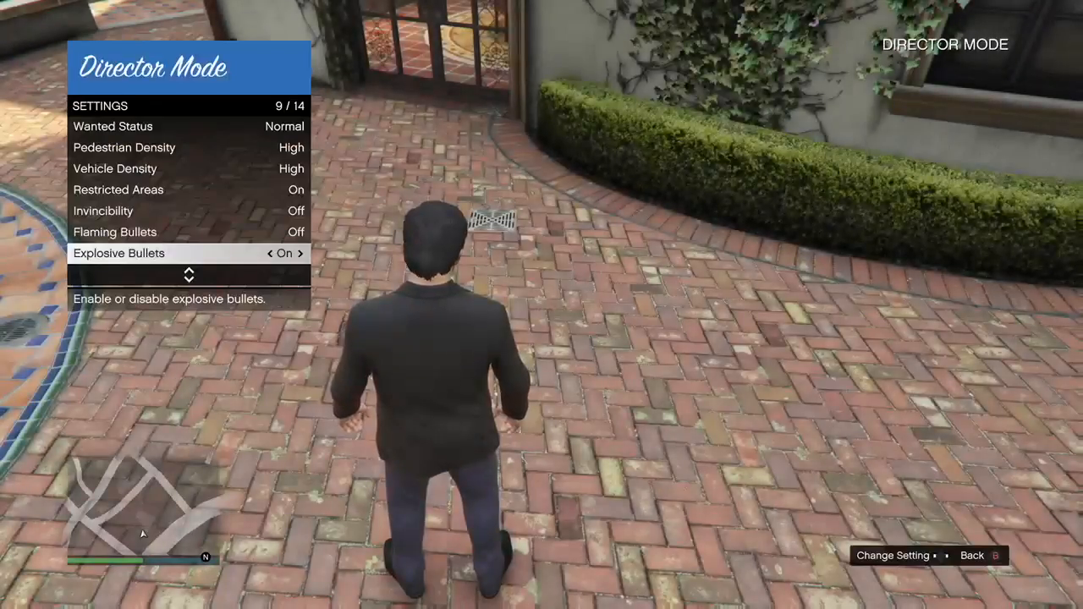
{"action": "key", "text": "tab"}
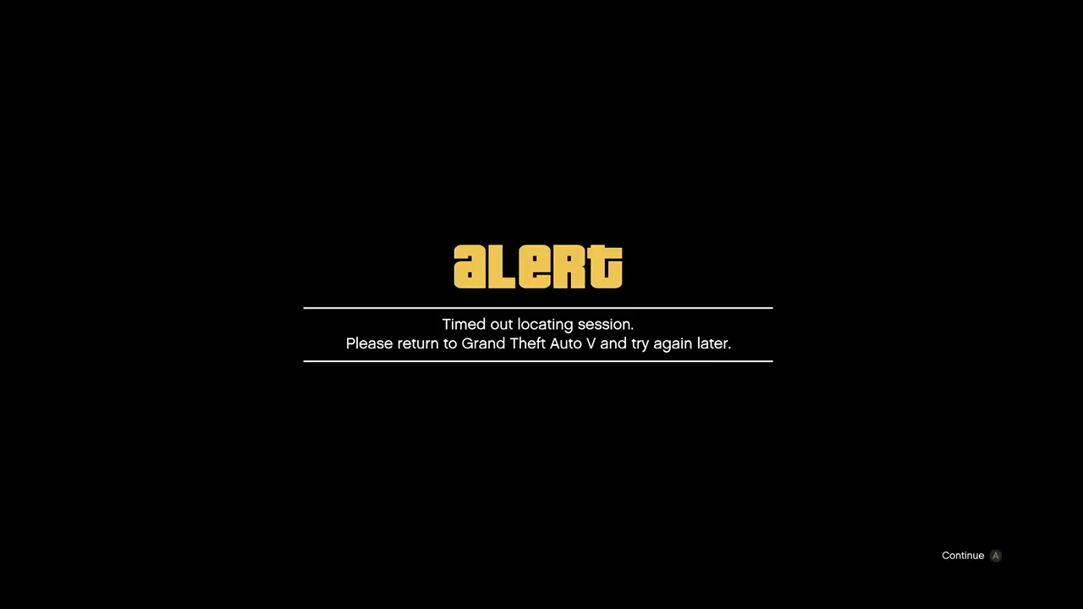
Step: Continue past the time-out alert and join a Closed Friend Session
{"action": "left_click", "coordinate": [963, 555]}
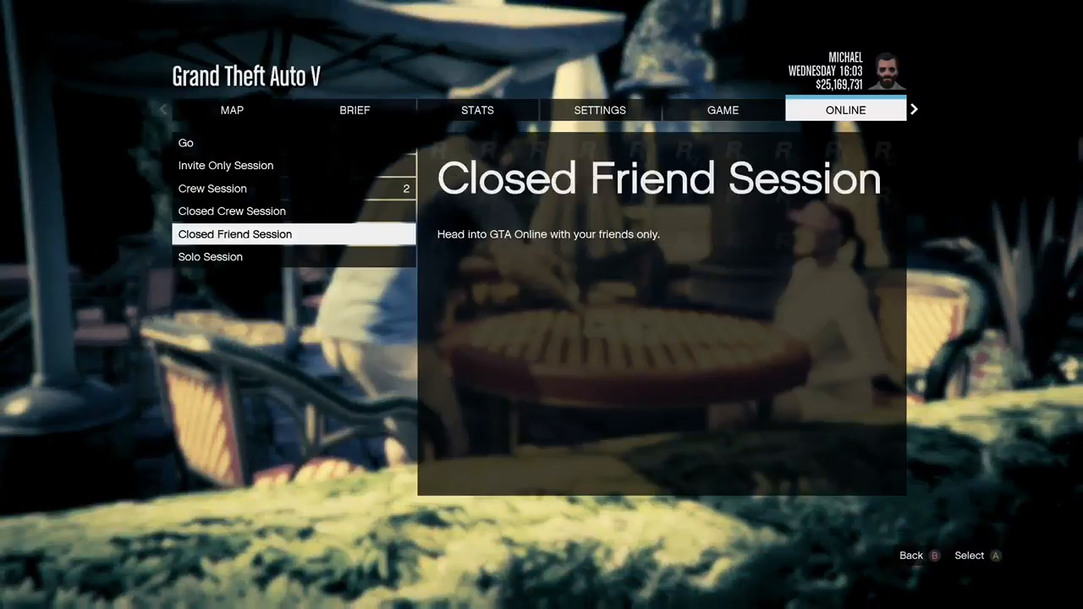
{"action": "left_click", "coordinate": [235, 234]}
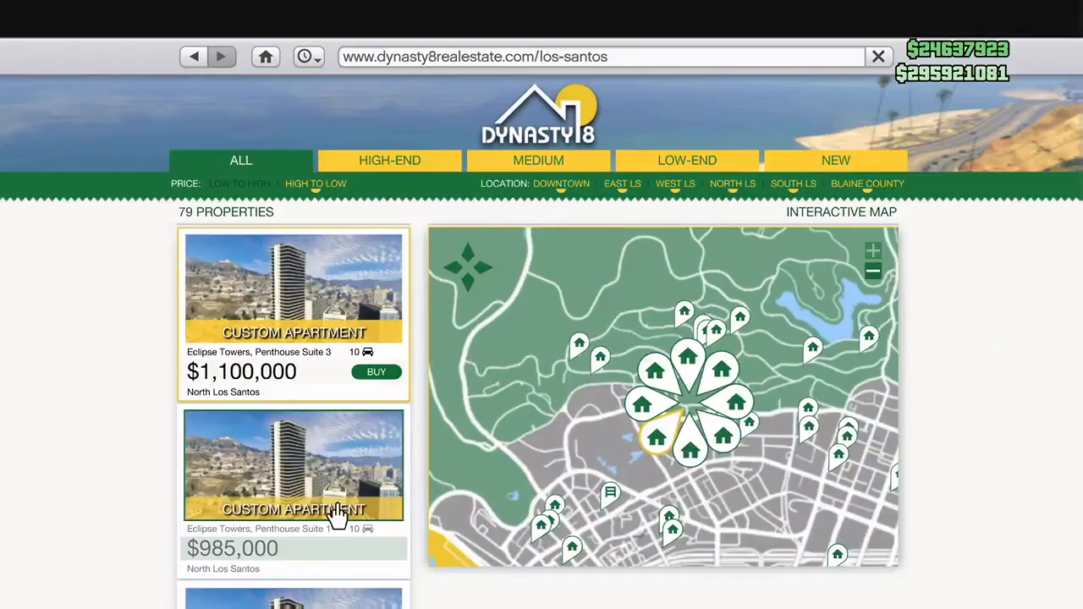
Step: Sort Dynasty 8 listings by price low to high, buy the cheapest, and return to map
{"action": "left_click", "coordinate": [239, 183]}
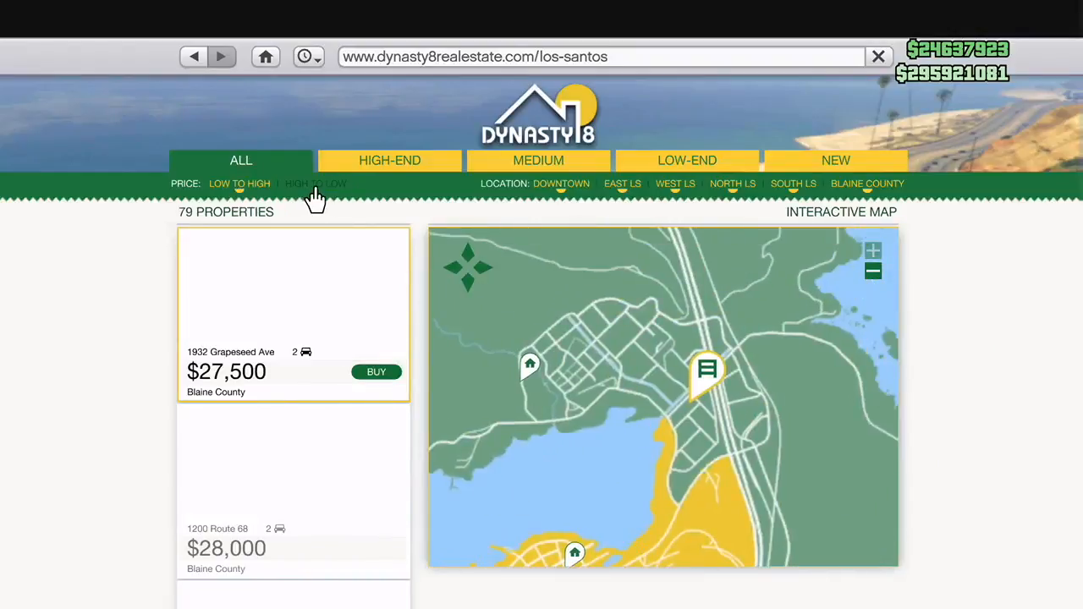
{"action": "left_click", "coordinate": [687, 160]}
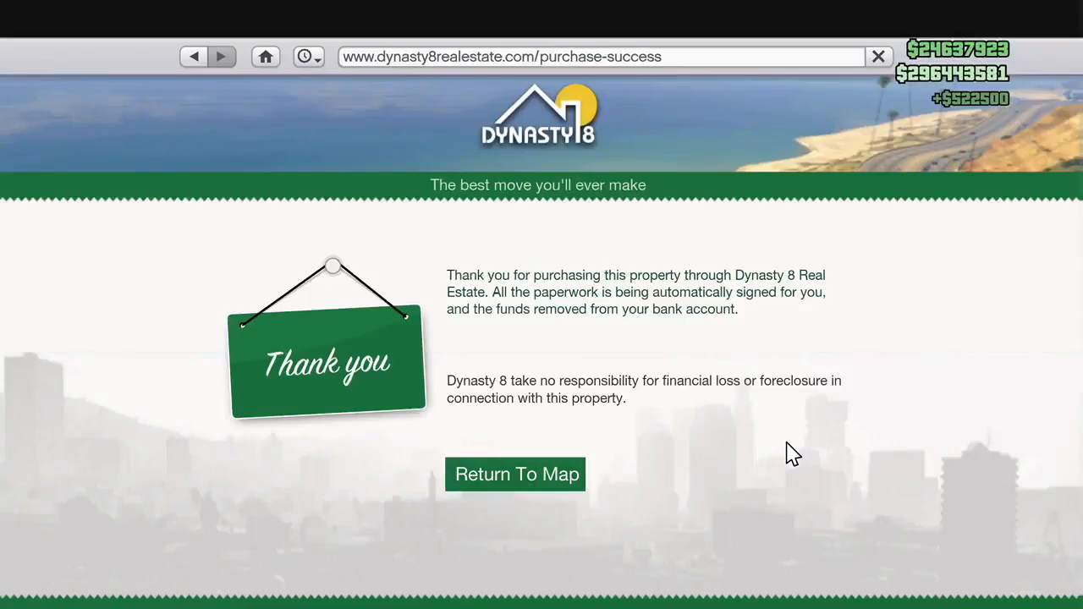
{"action": "left_click", "coordinate": [516, 474]}
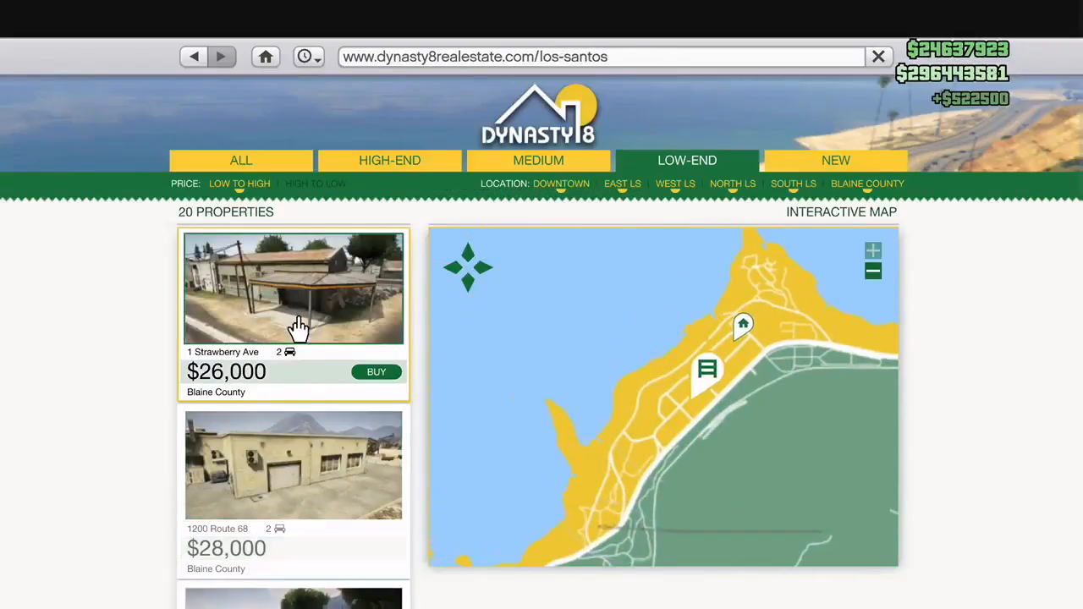